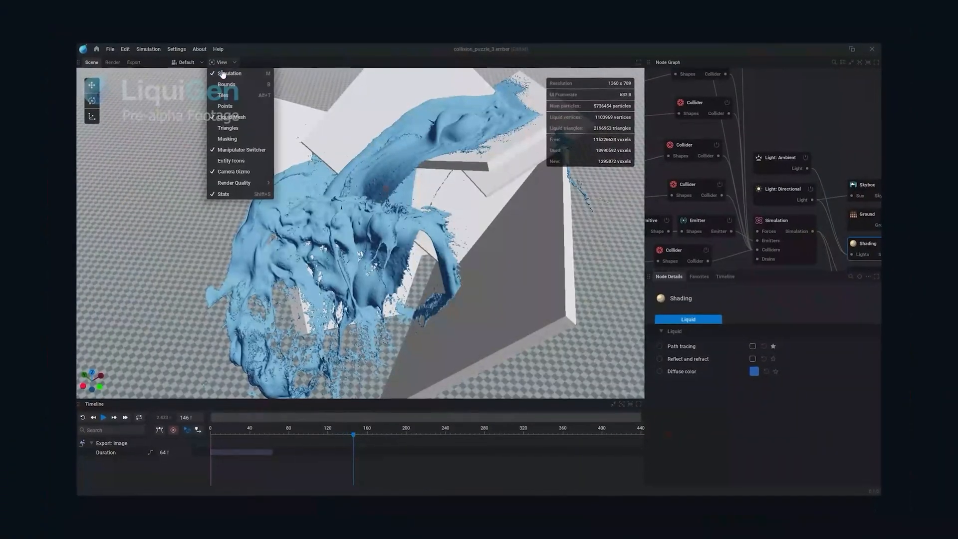
Play through the LiquiGen demo scenes, toggle View menu display options, and restart the collision puzzle scene
click(226, 106)
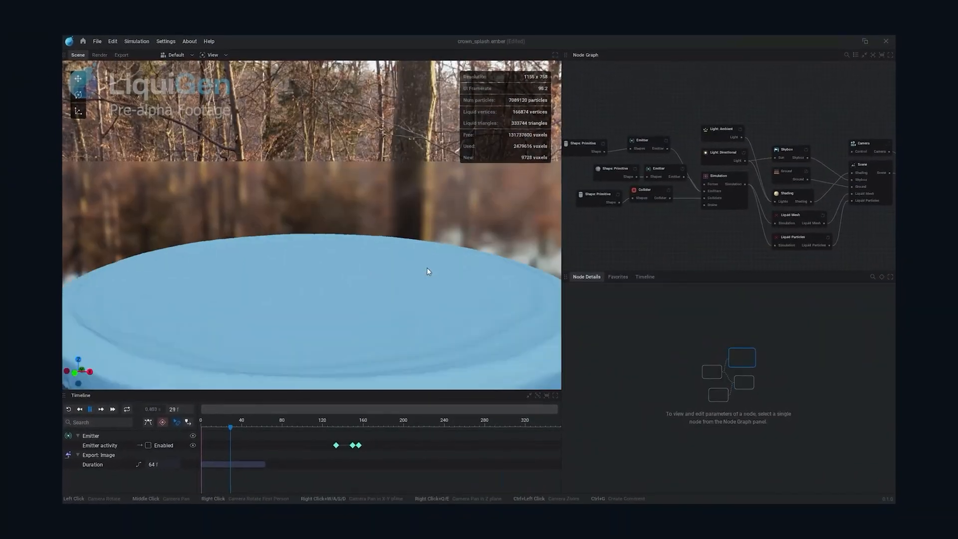
click(787, 193)
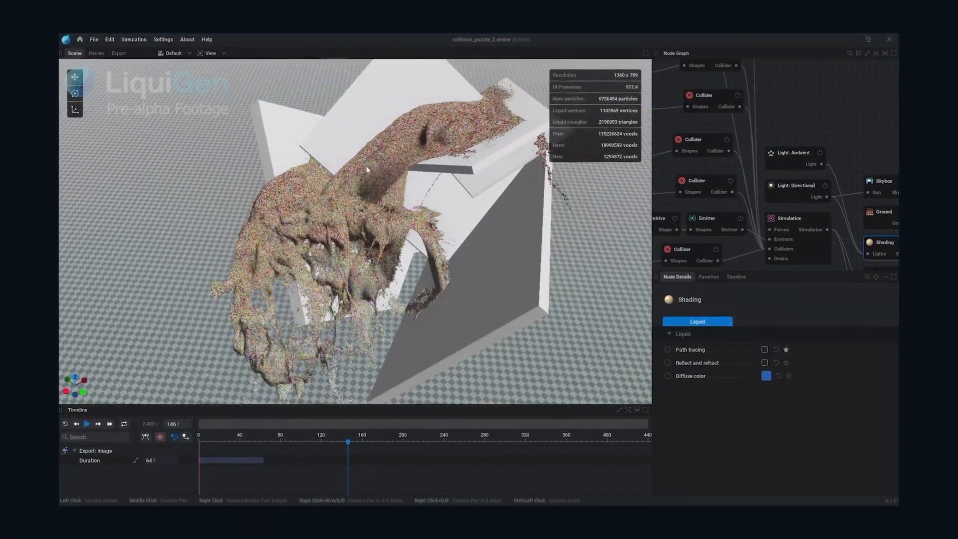
click(87, 424)
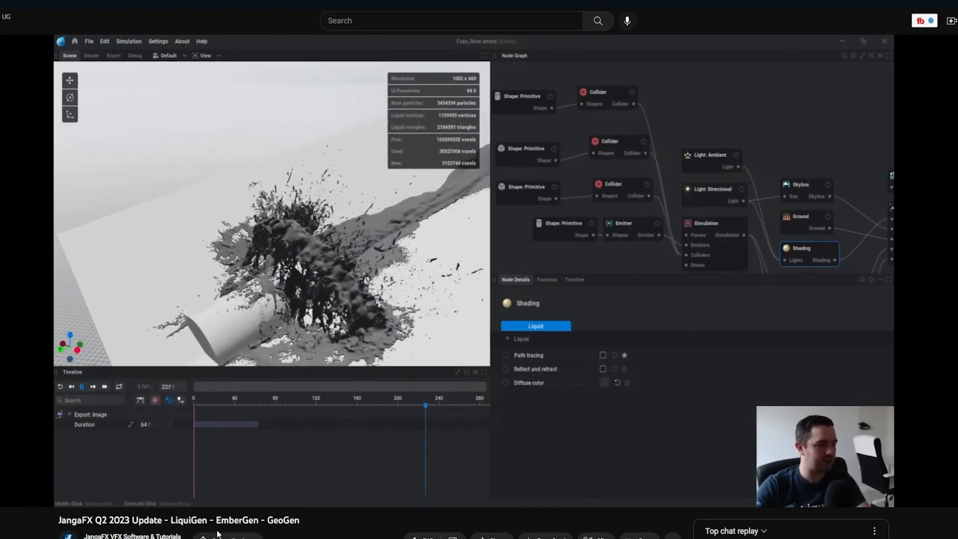
click(81, 387)
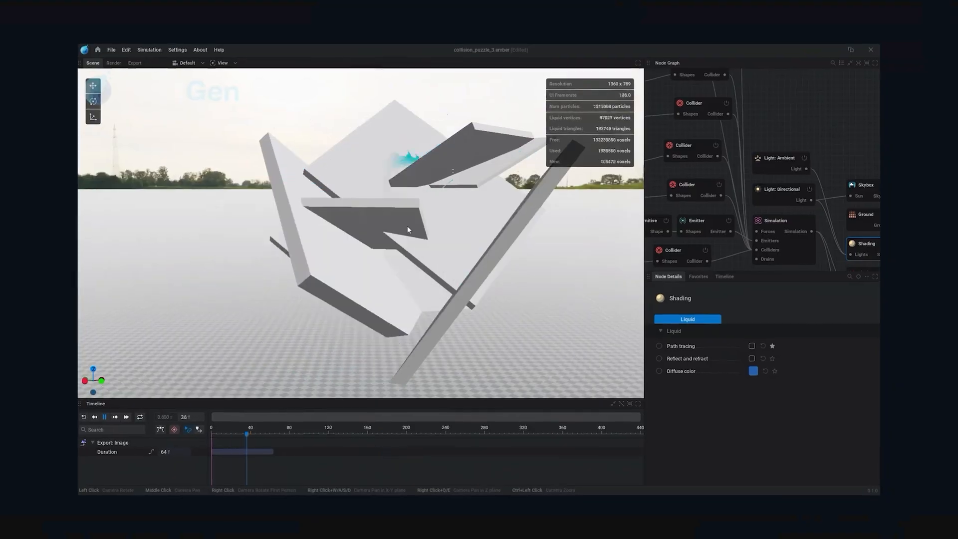
Play the bullet scene and select the Skybox node to show its Atmosphere parameters
click(95, 416)
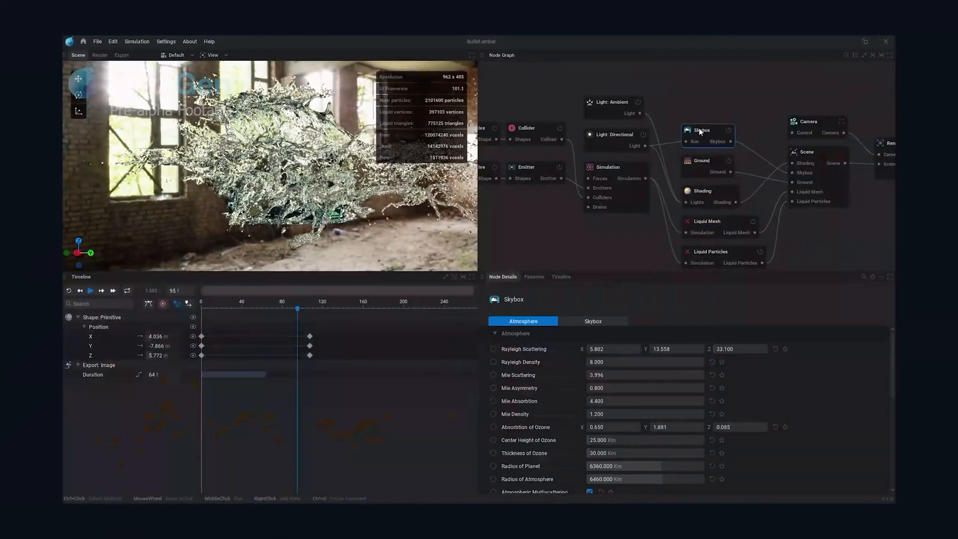
click(593, 321)
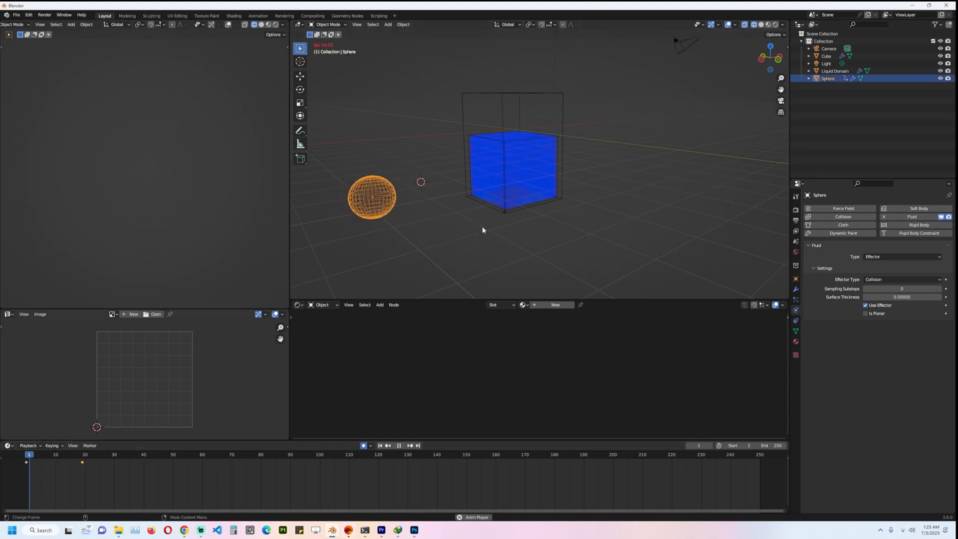
Play the Blender fluid simulation splashing against the sphere, then rewind to frame 0
click(399, 445)
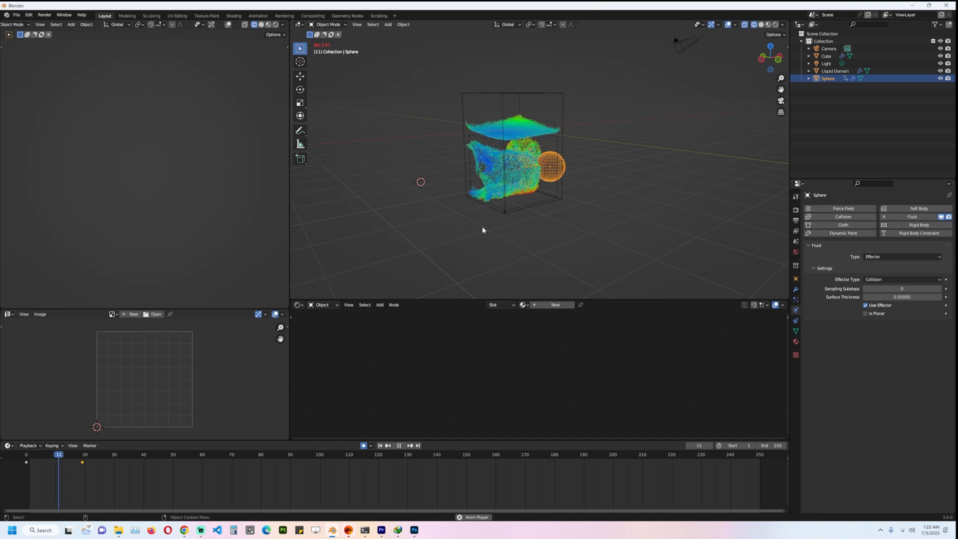
click(26, 454)
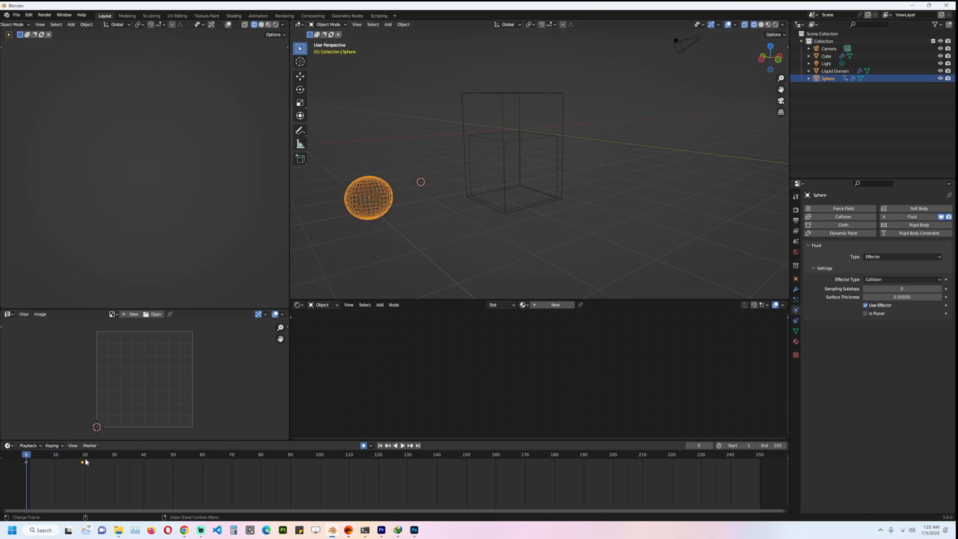
click(394, 445)
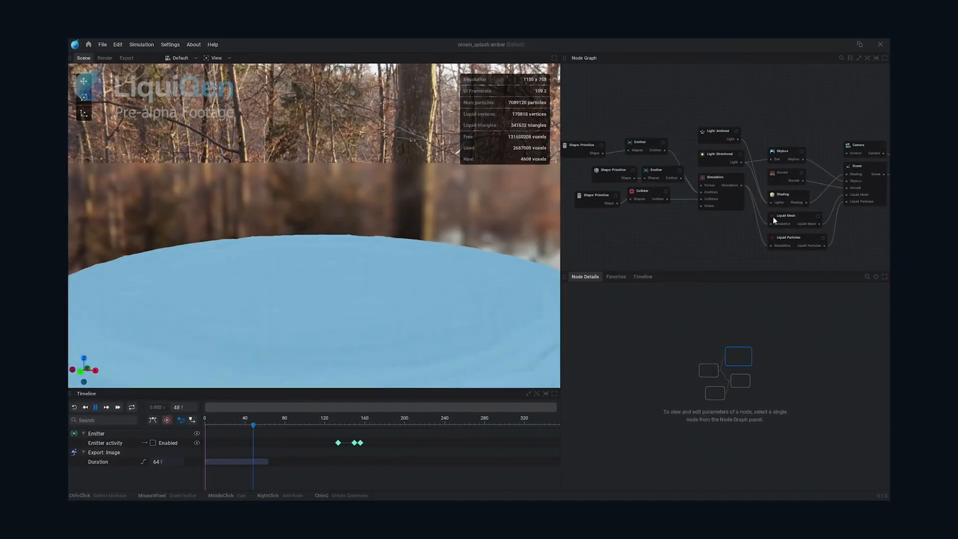
Switch between skyboxes and shading modes on the collision puzzle splash
click(785, 194)
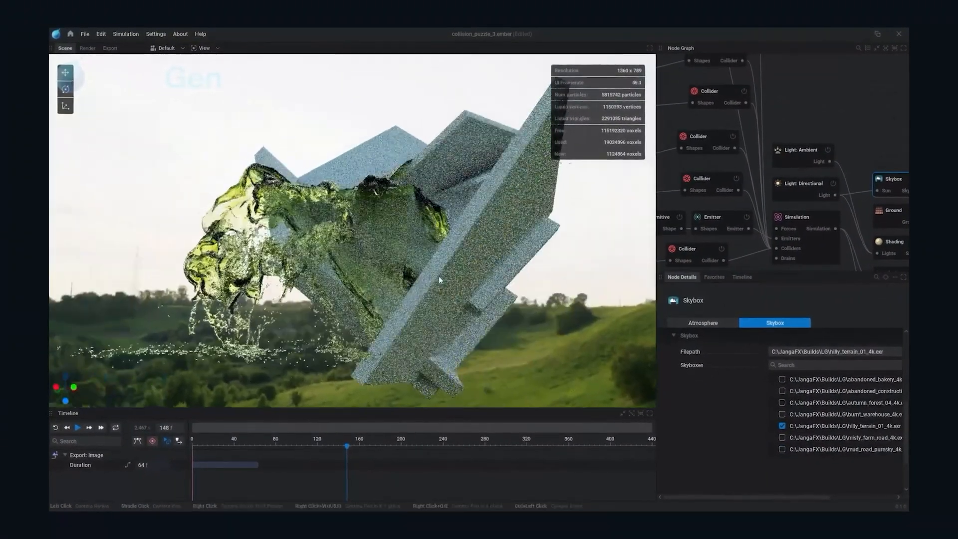
click(76, 427)
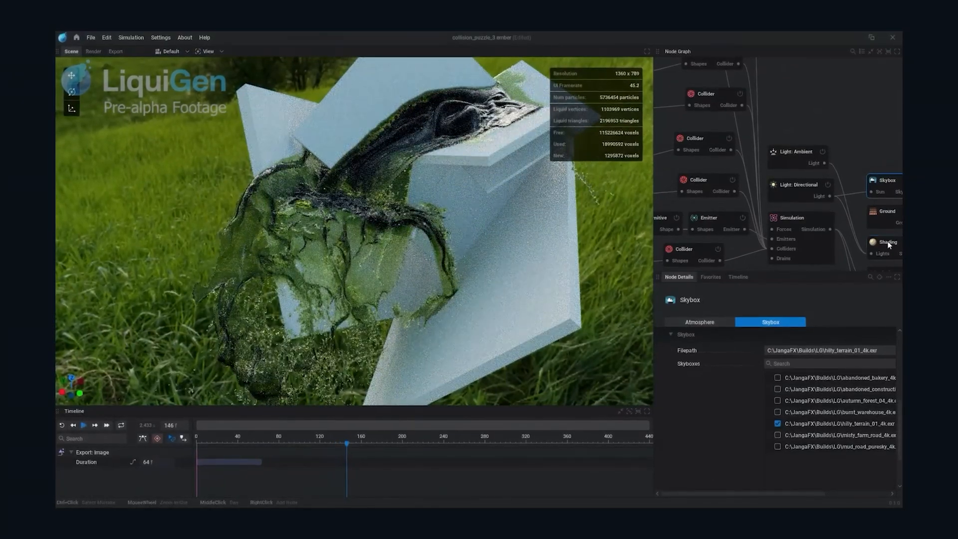
click(885, 242)
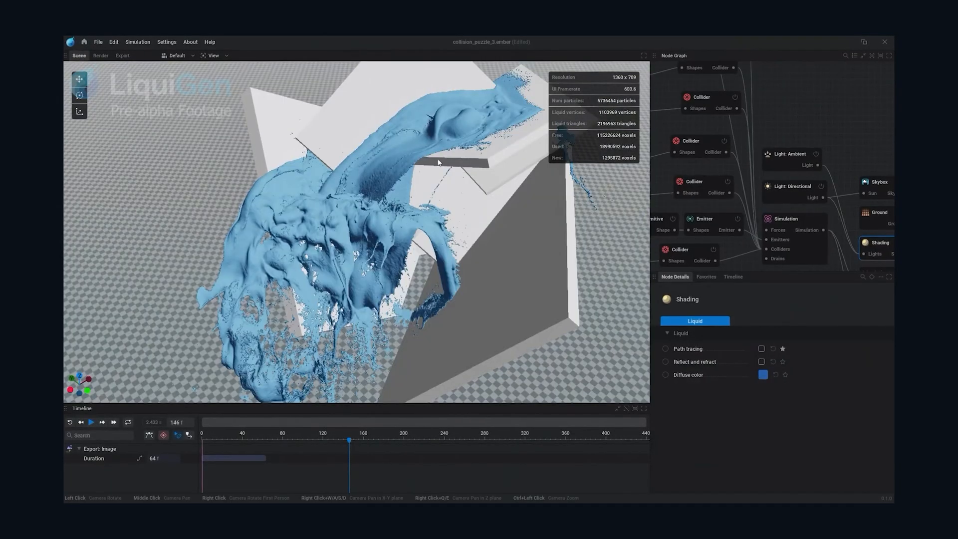
Cycle through View menu display modes and show the final rendered splash in the brick room
click(213, 55)
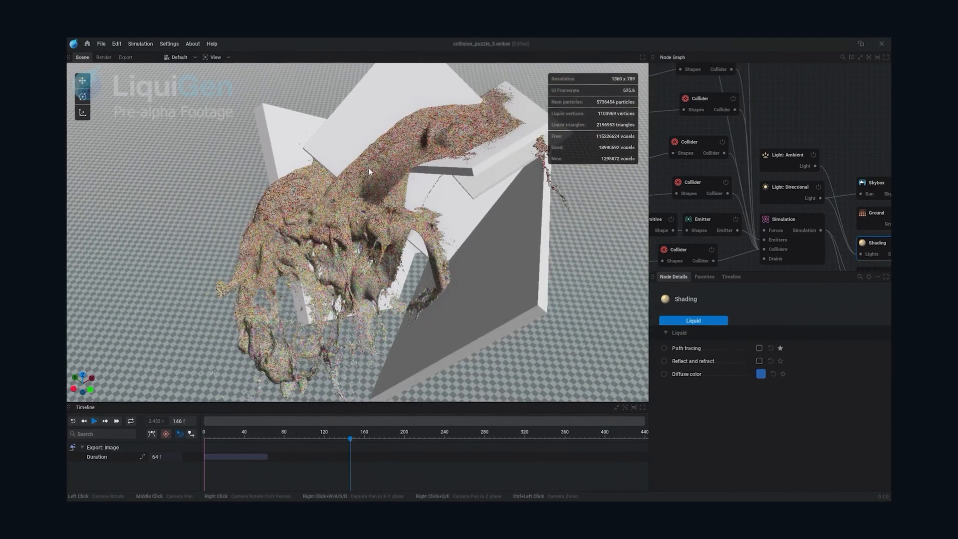
click(215, 57)
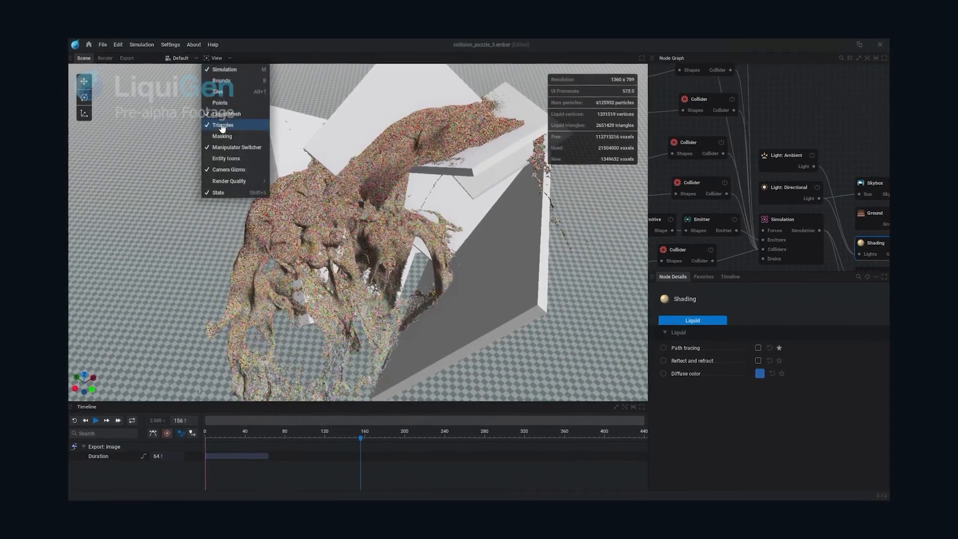
click(223, 125)
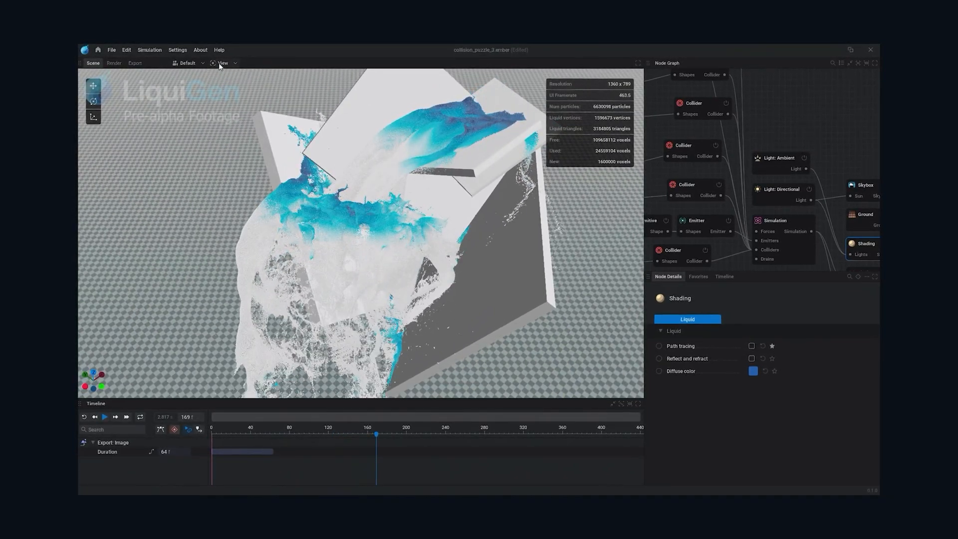
click(222, 63)
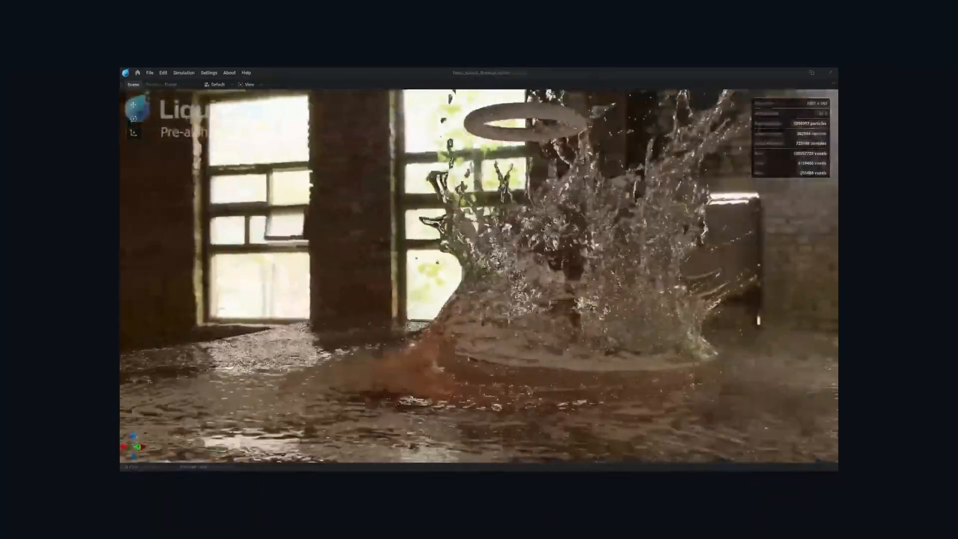
click(248, 84)
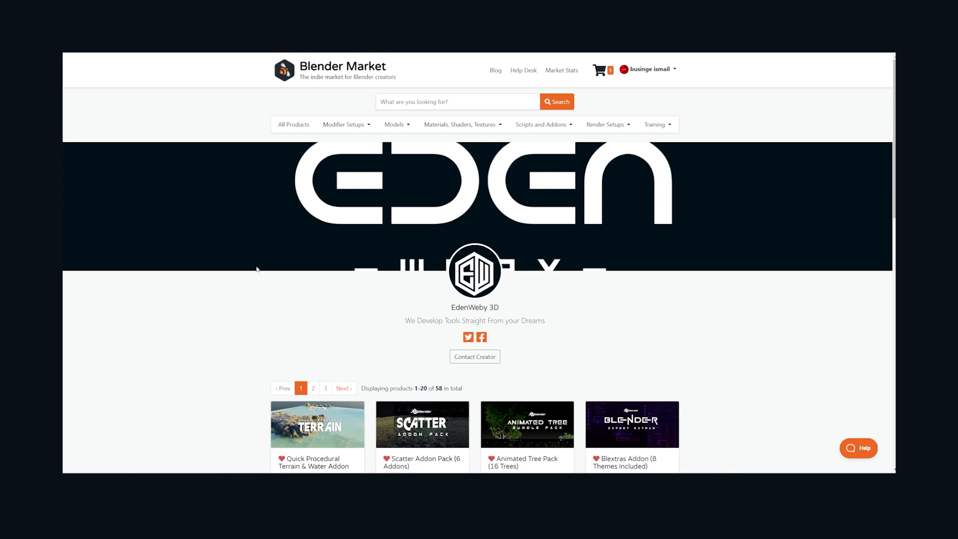
scroll(down, 3)
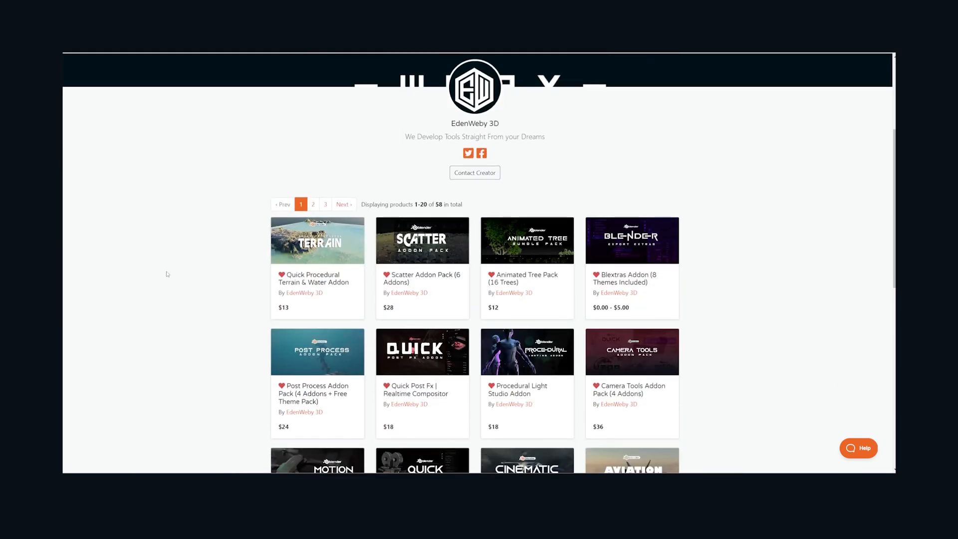
scroll(down, 3)
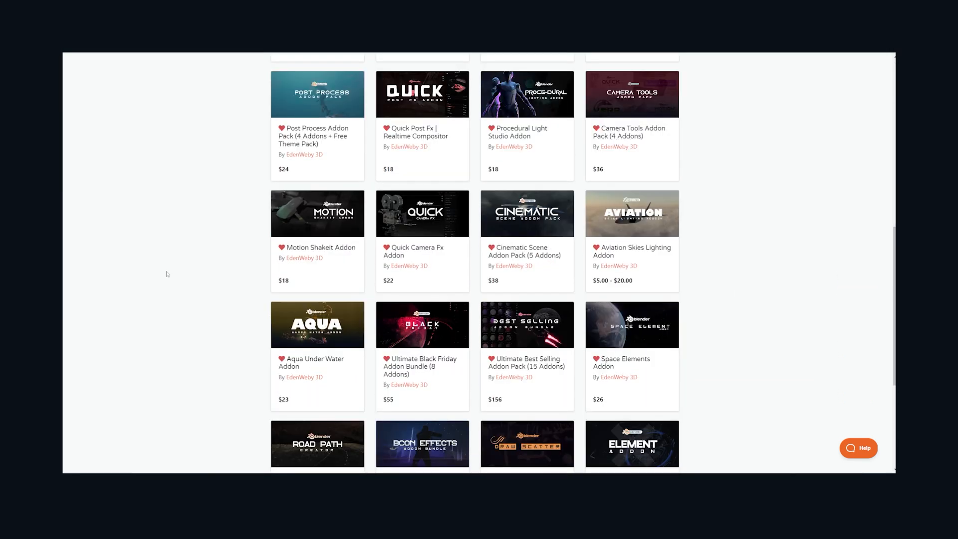
scroll(up, 3)
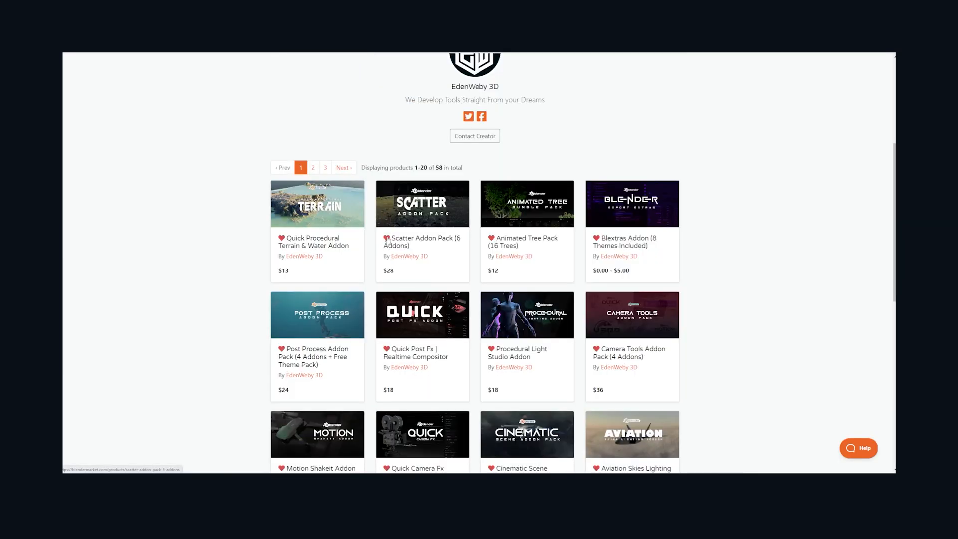
mouse_move(423, 243)
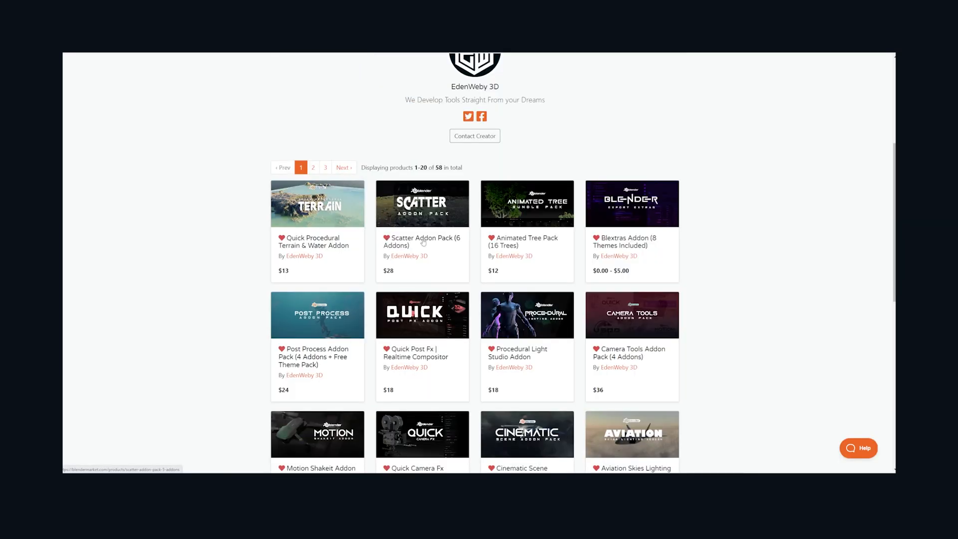
scroll(up, 3)
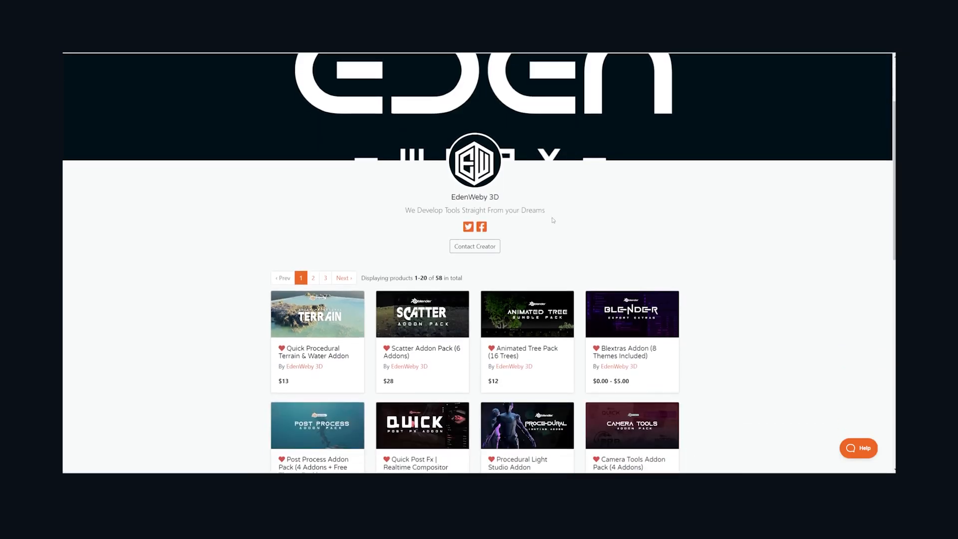